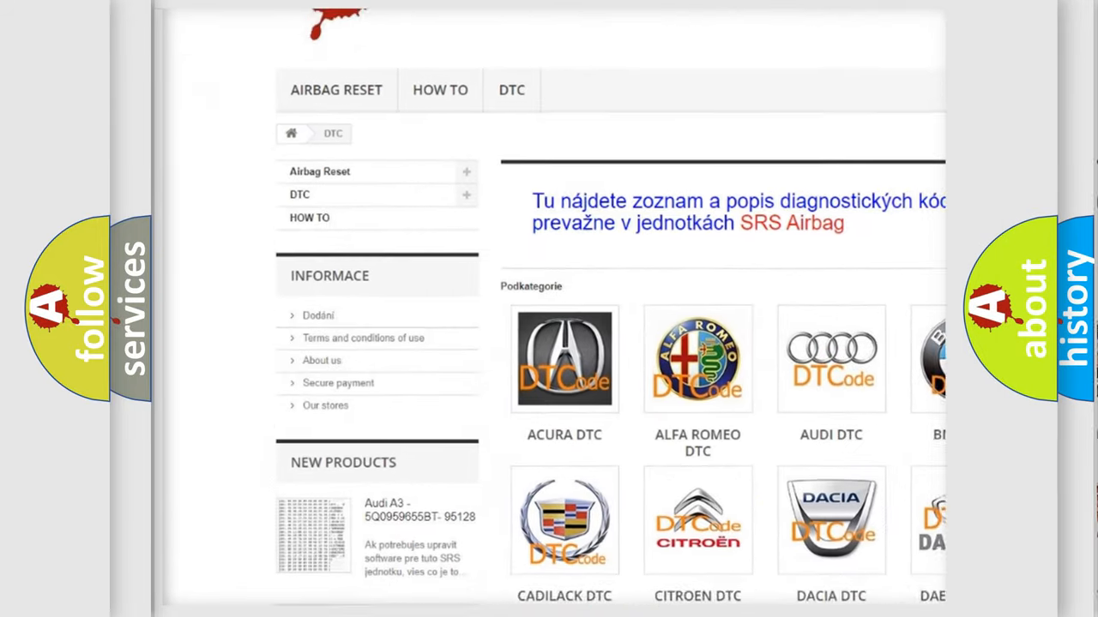
{"action": "scroll", "scroll_direction": "down", "scroll_amount": 3}
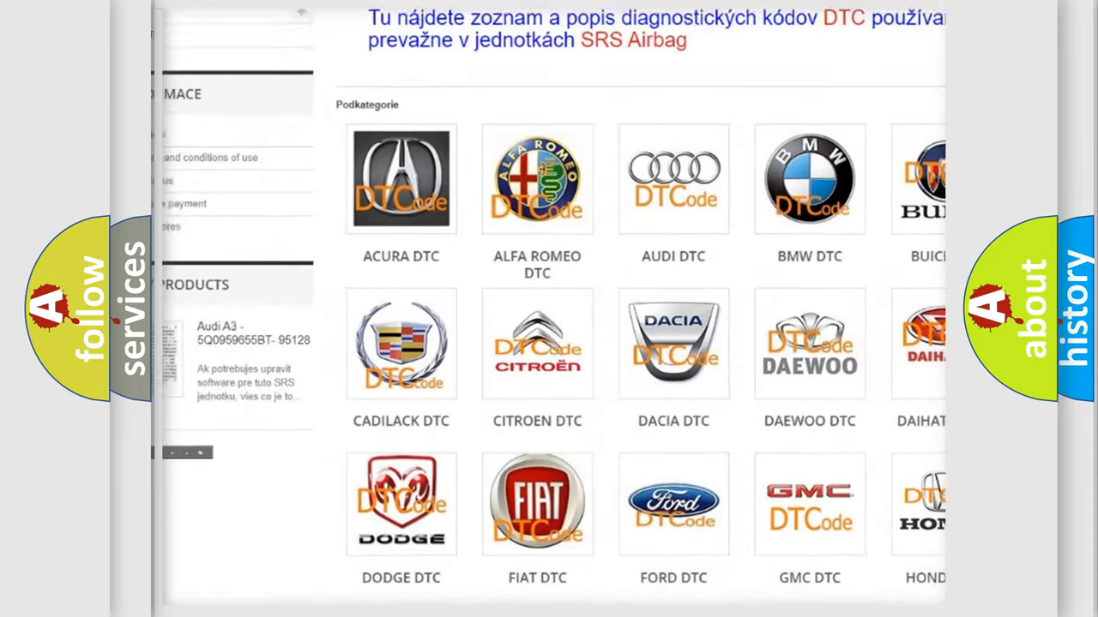
{"action": "scroll", "scroll_direction": "down", "scroll_amount": 3}
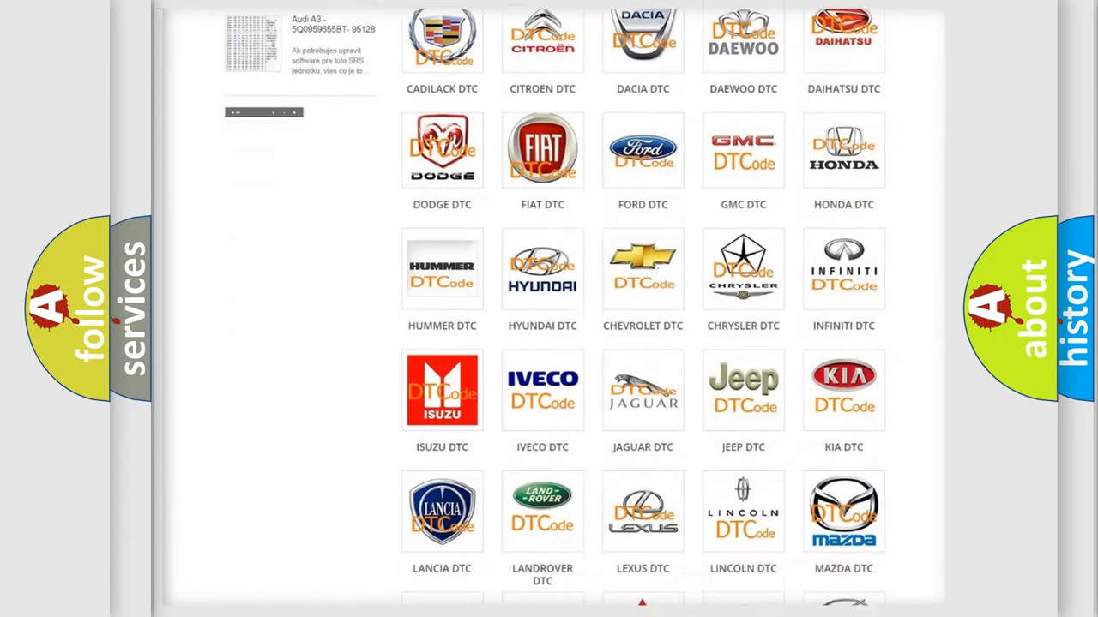
{"action": "scroll", "scroll_direction": "down", "scroll_amount": 3}
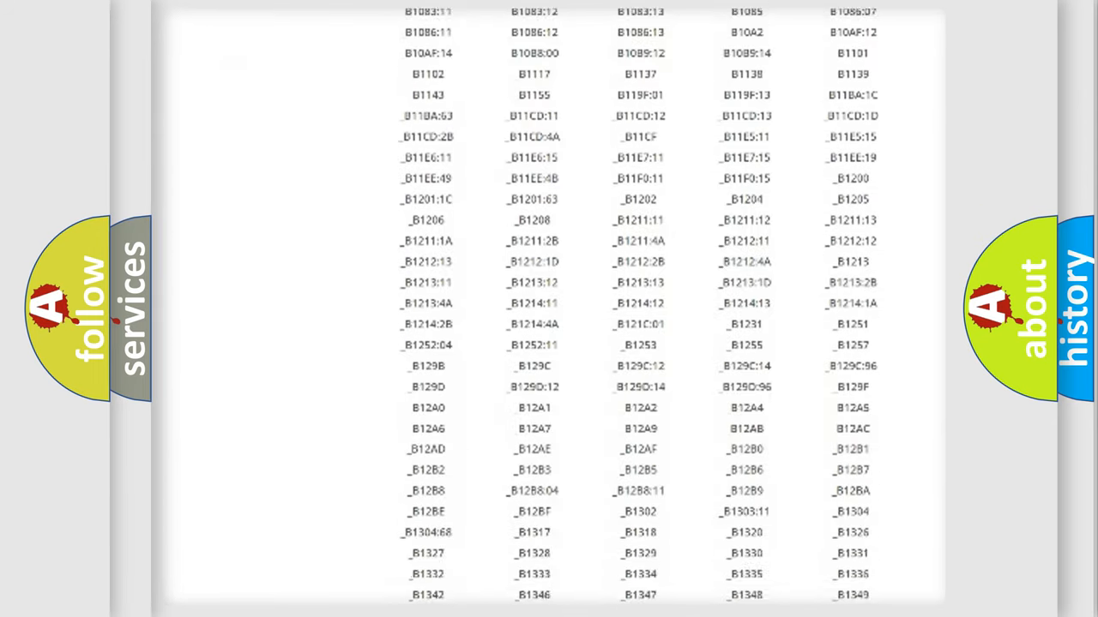
{"action": "scroll", "scroll_direction": "down", "scroll_amount": 3}
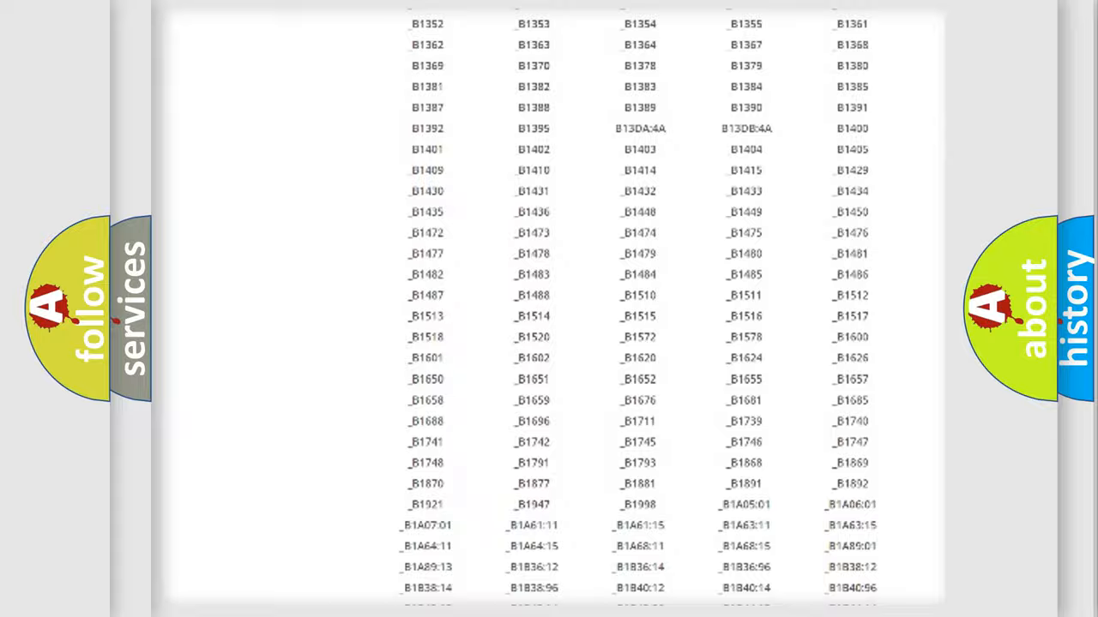